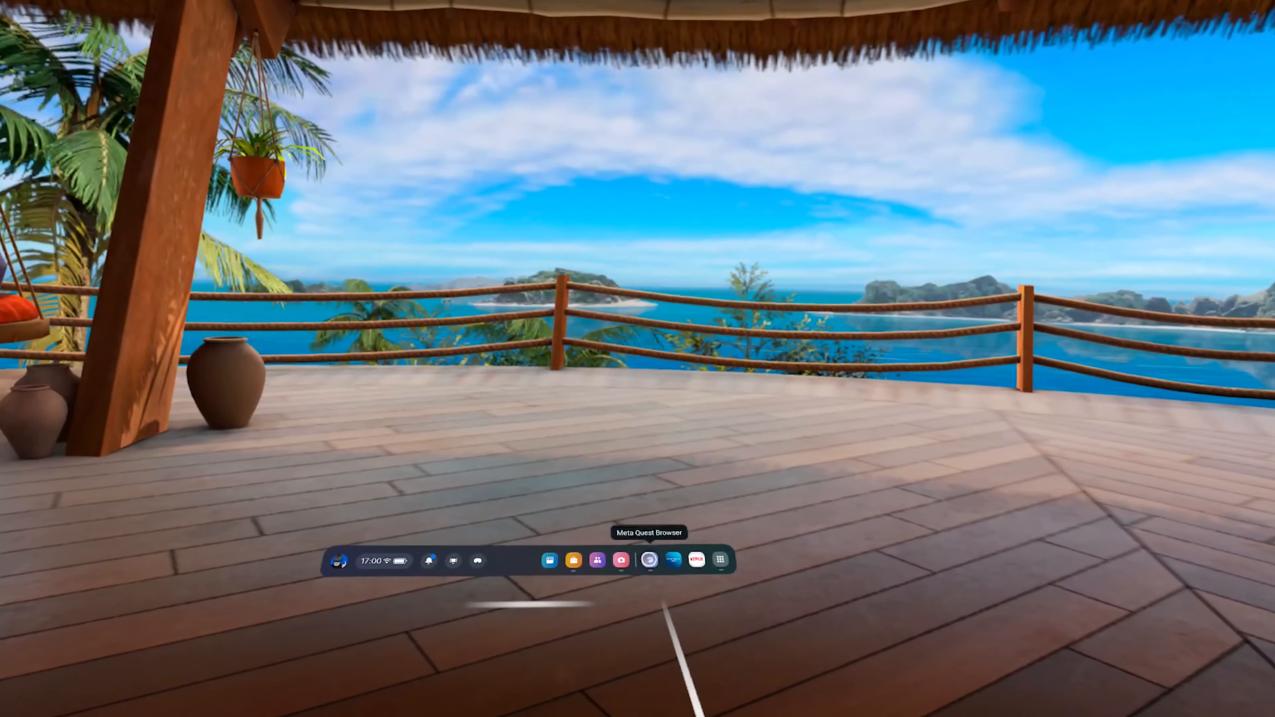
- Launch the Meta Quest Browser from the dock to reach YouTube
click(649, 560)
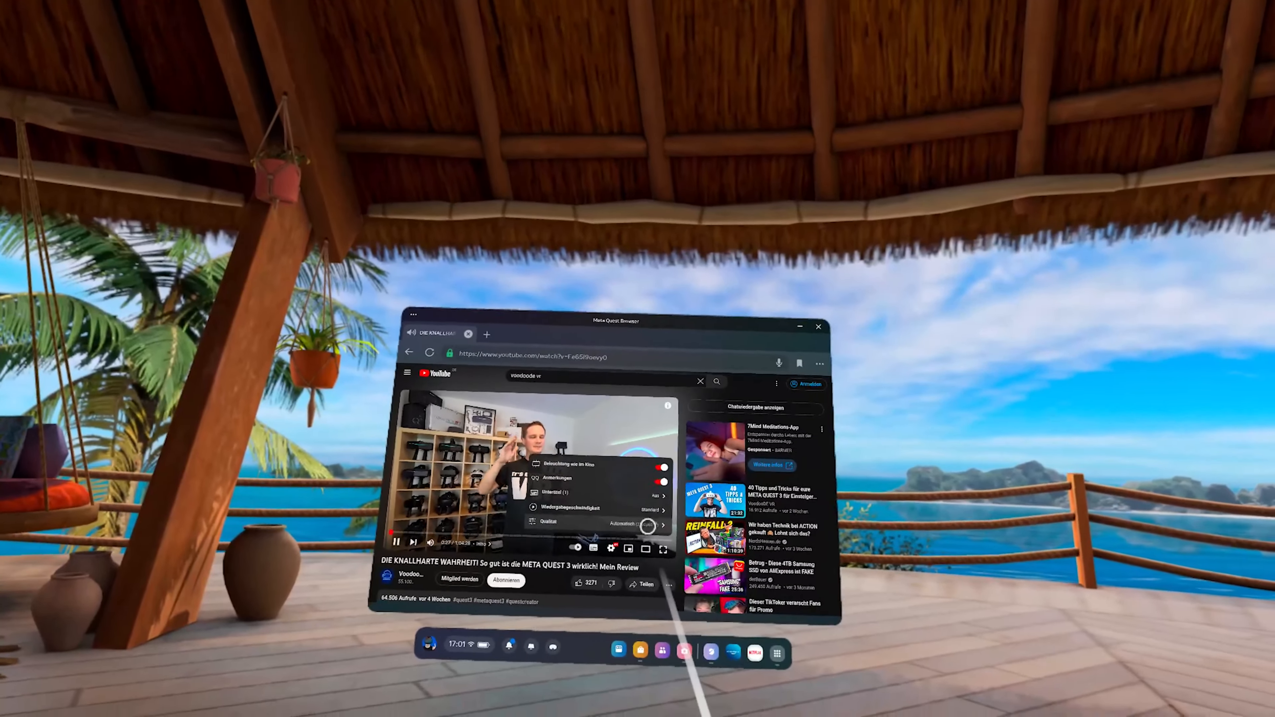
click(551, 521)
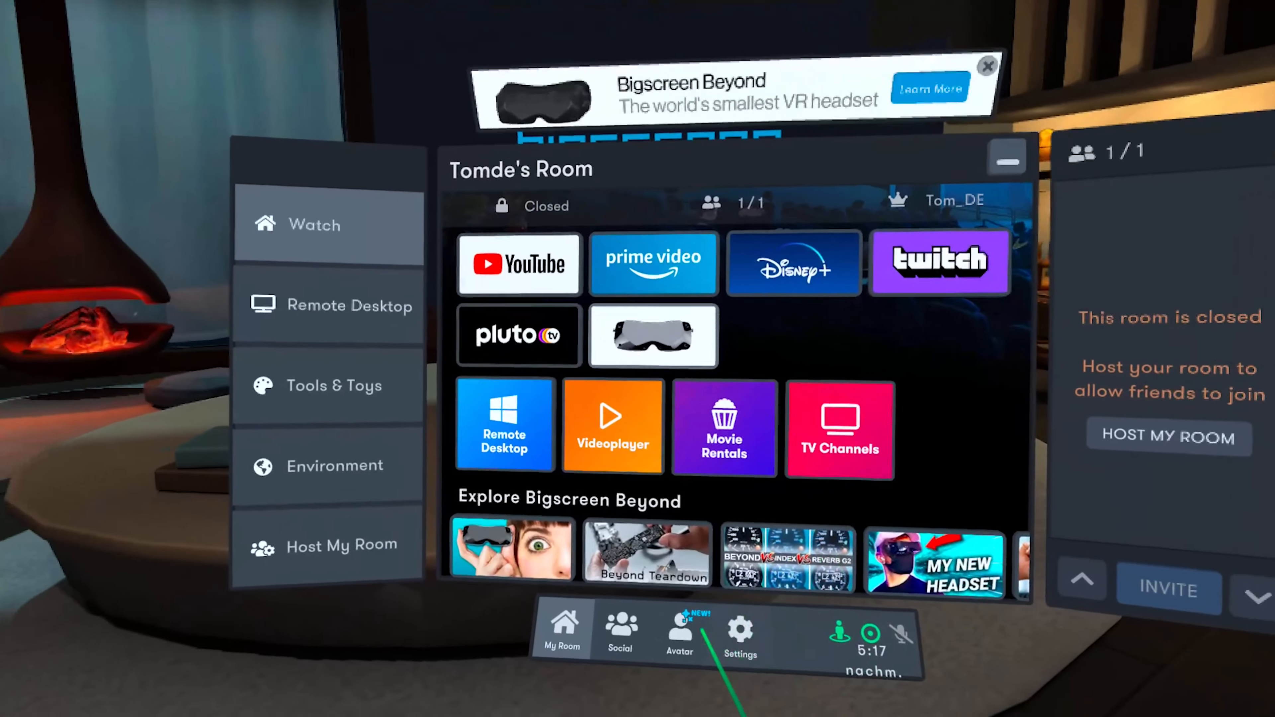
- Select the Watch option in My Room to list streaming, video player, rentals and TV
click(328, 304)
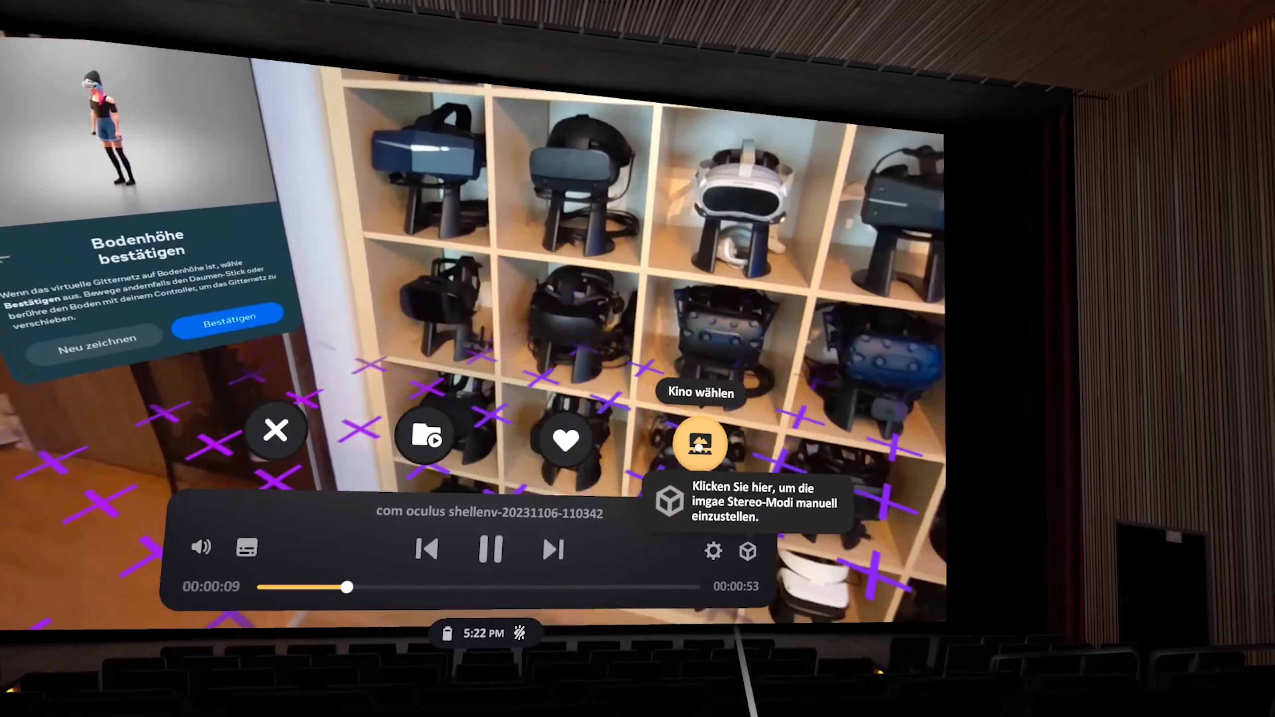
- Play a recorded headset clip in the Skybox cinema and browse the local VideoShots folder
click(699, 443)
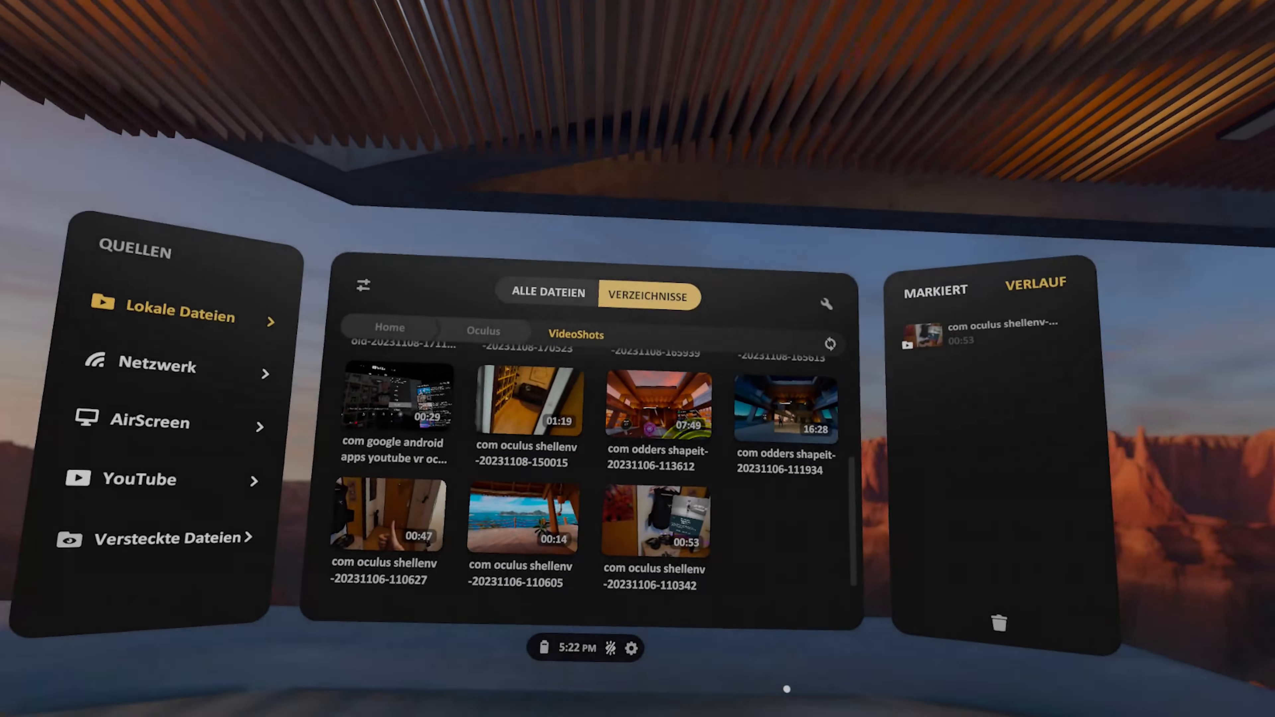
click(827, 303)
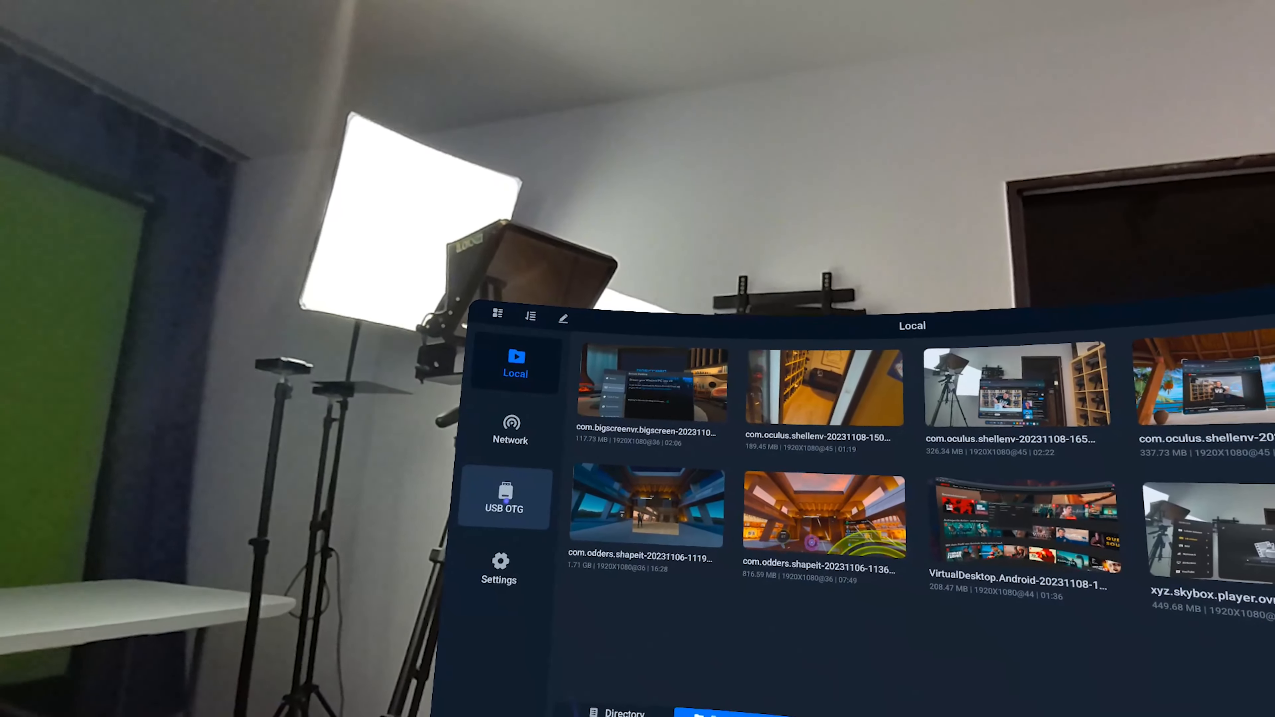
- In the Video Type panel, switch through Panorama and Youtube to the Fisheye 180-200° formats
click(504, 496)
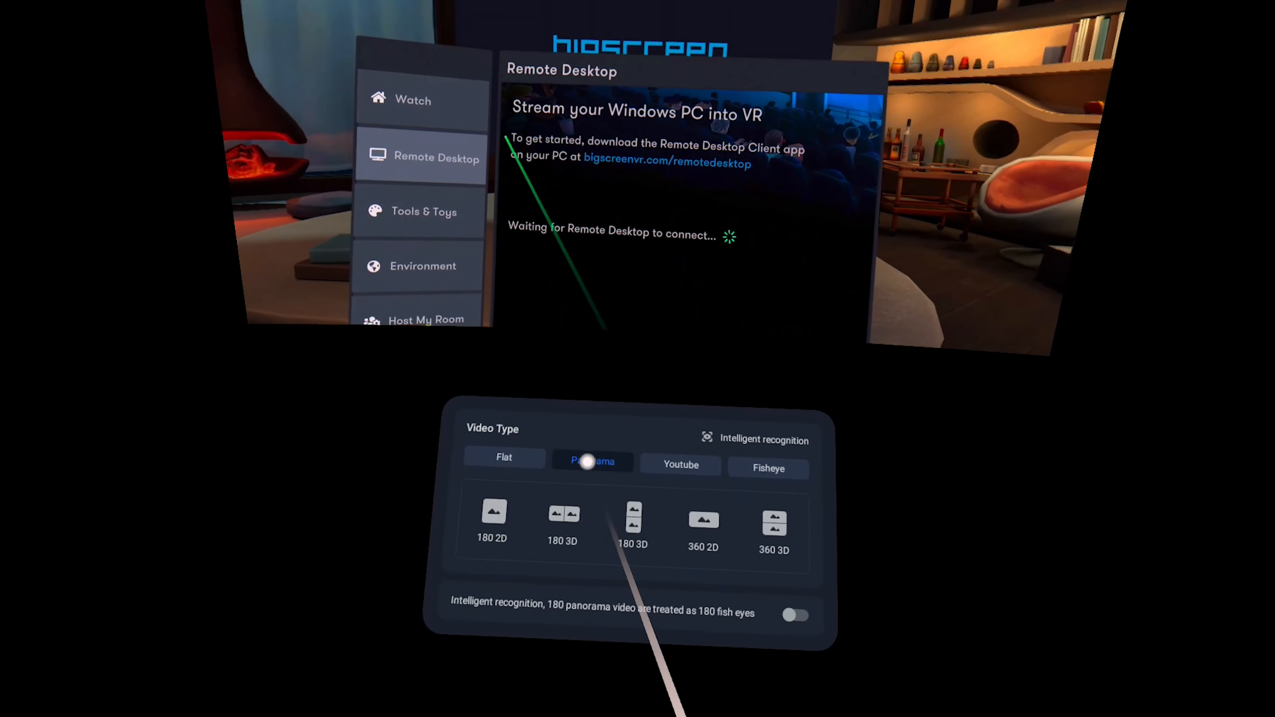
click(681, 464)
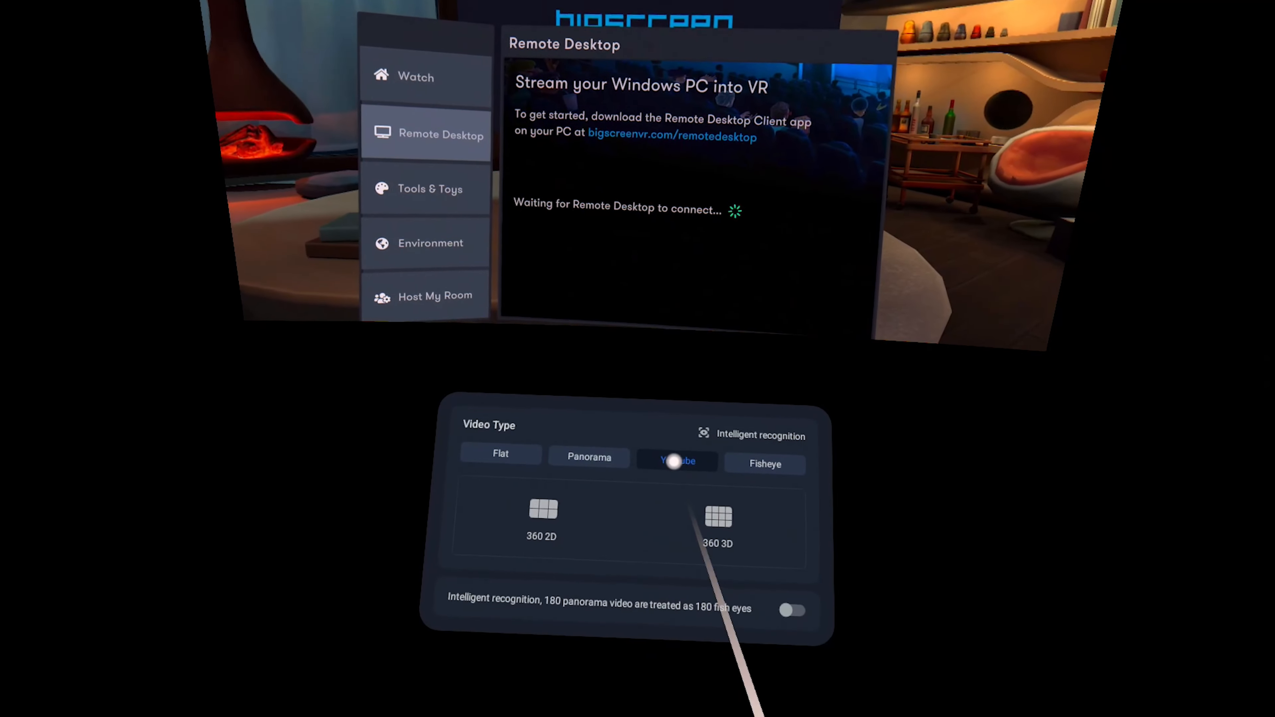
click(763, 463)
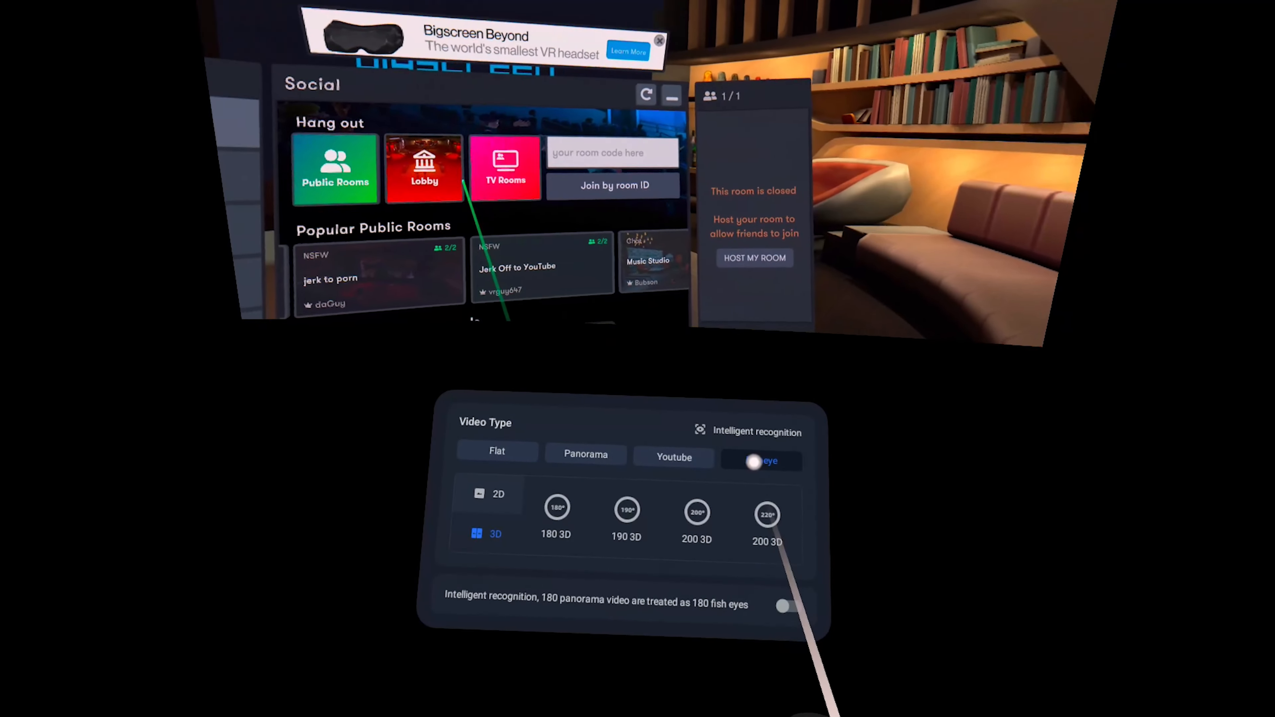